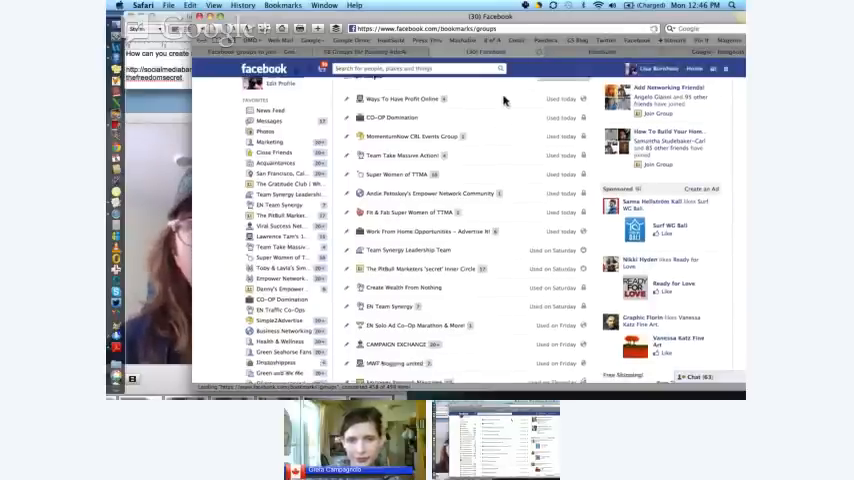
# Step: Scroll the Groups list and enter the Empower Syndication via TribePro group
pyautogui.scroll(-3)
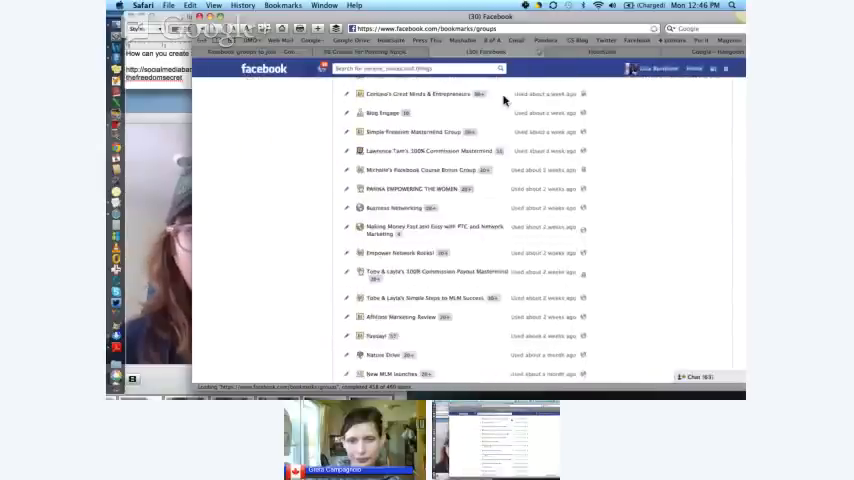
pyautogui.scroll(-3)
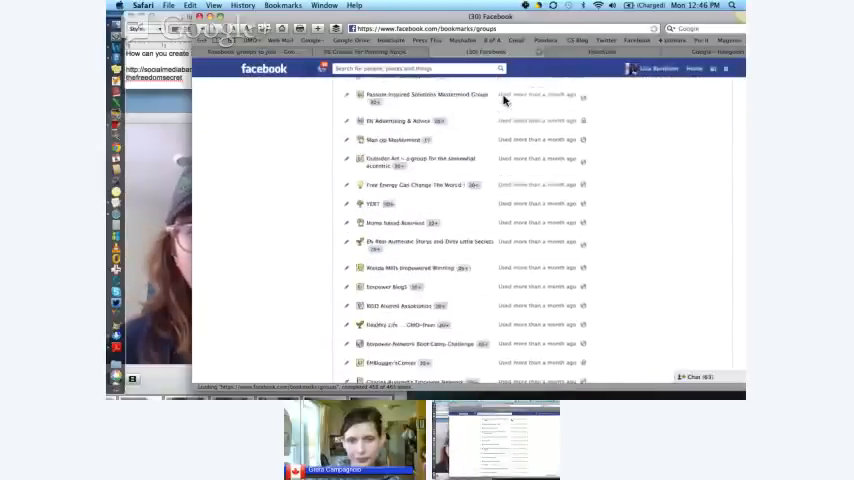
pyautogui.scroll(-3)
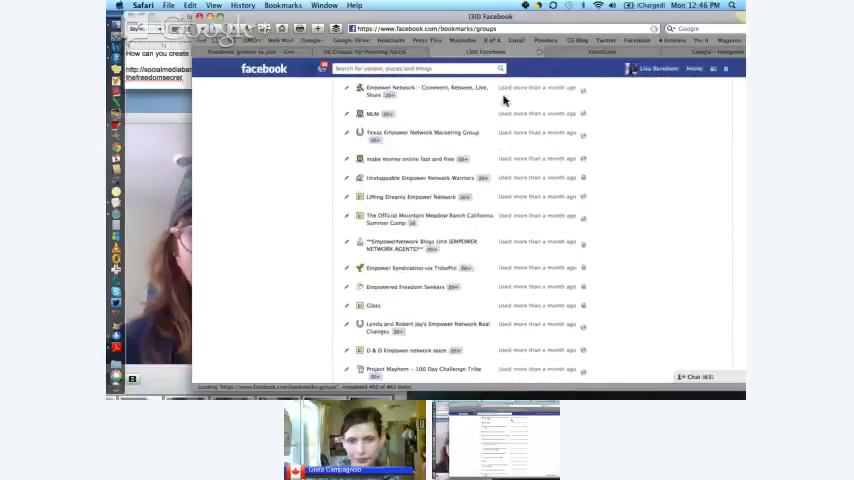
pyautogui.scroll(-3)
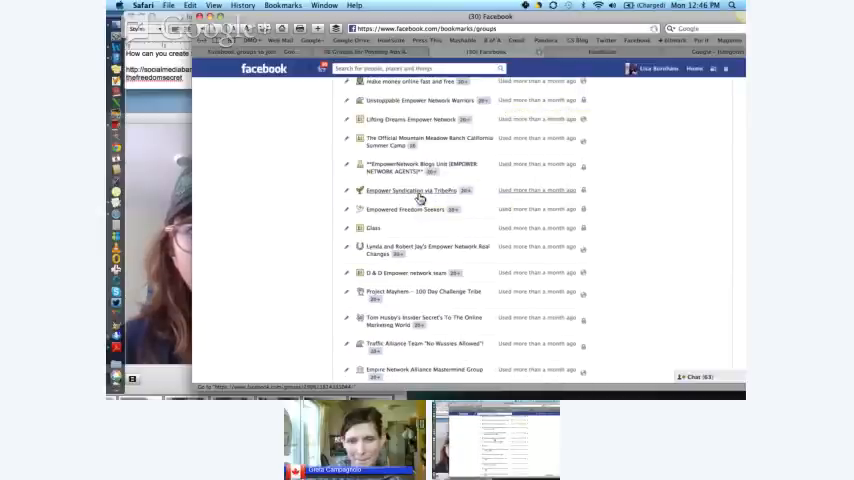
pyautogui.click(407, 190)
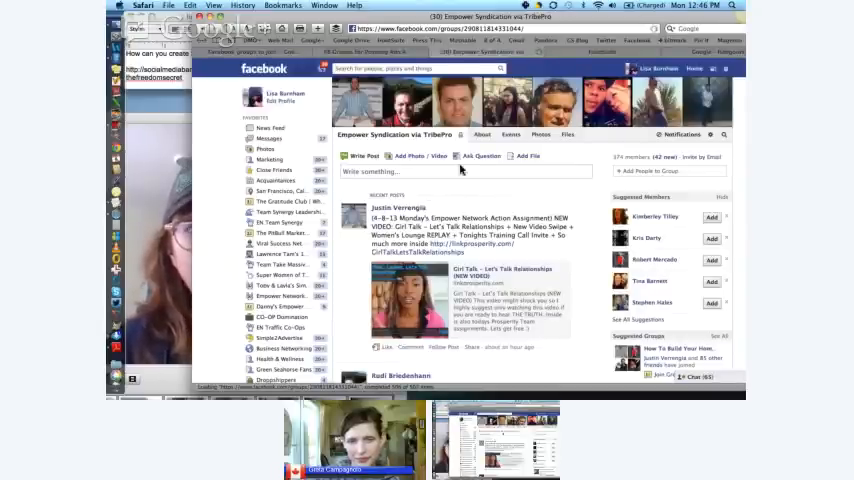
# Step: View the group's About page with its rules and the All Members grid
pyautogui.click(483, 134)
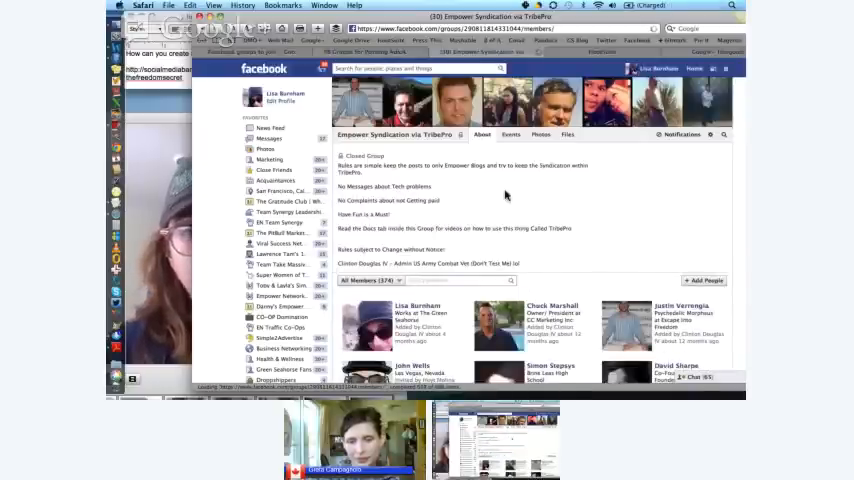
pyautogui.moveTo(383, 172)
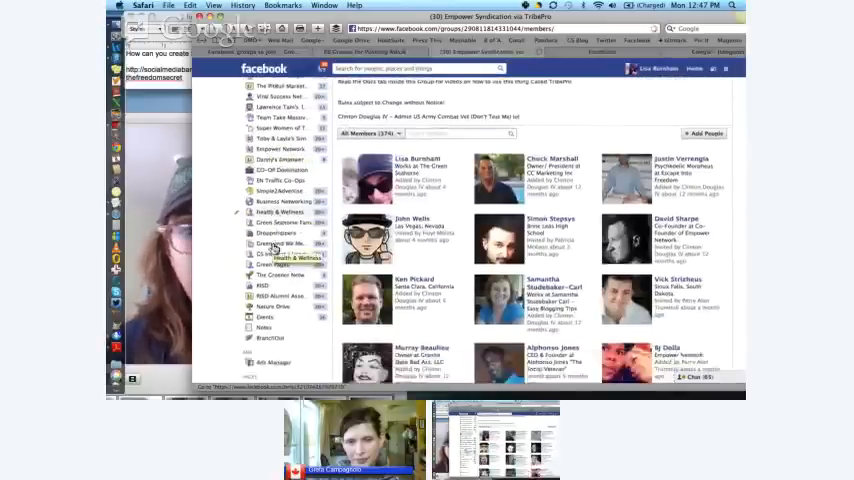
pyautogui.scroll(-3)
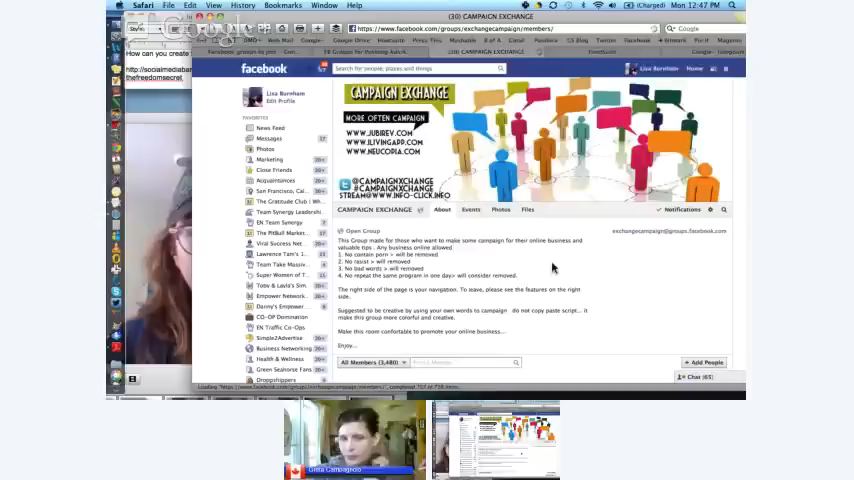
pyautogui.scroll(-3)
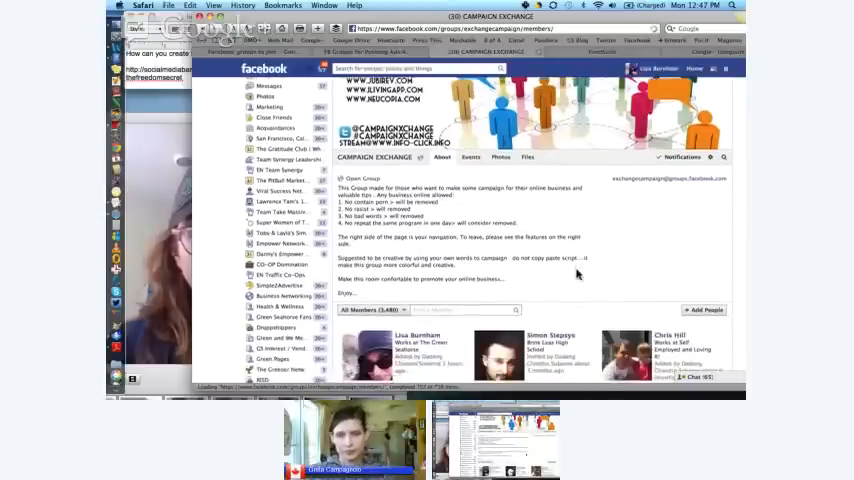
pyautogui.moveTo(510, 291)
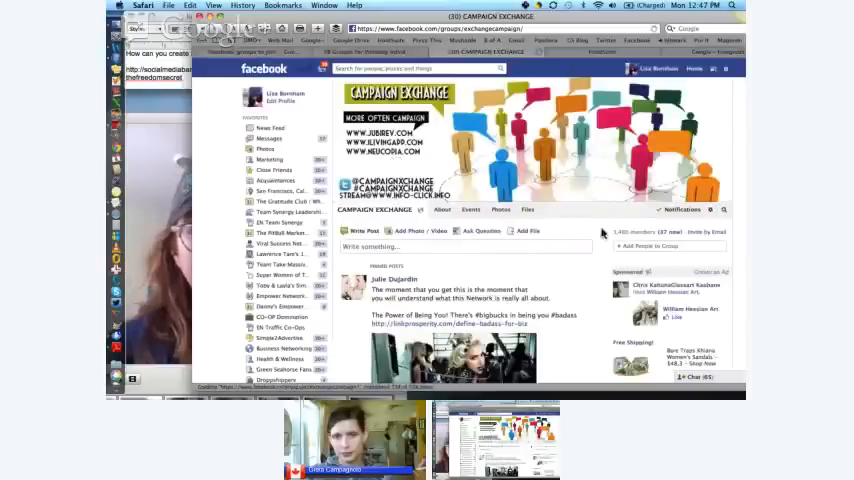
pyautogui.scroll(-3)
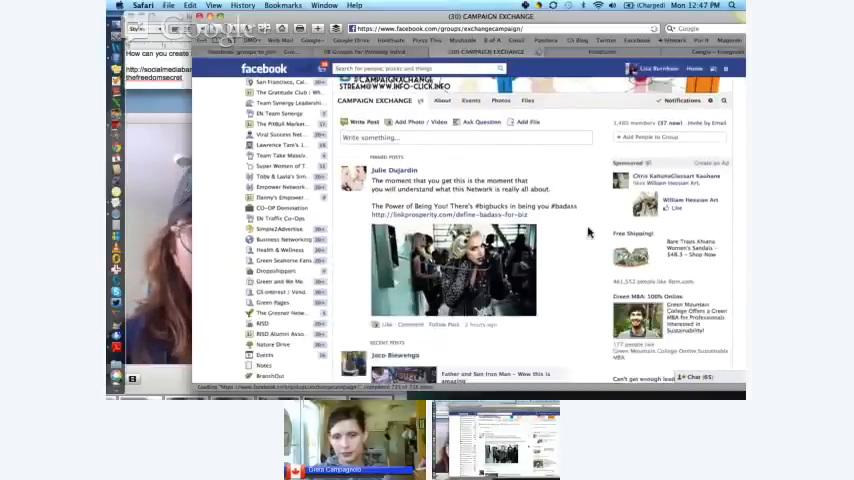
pyautogui.scroll(-3)
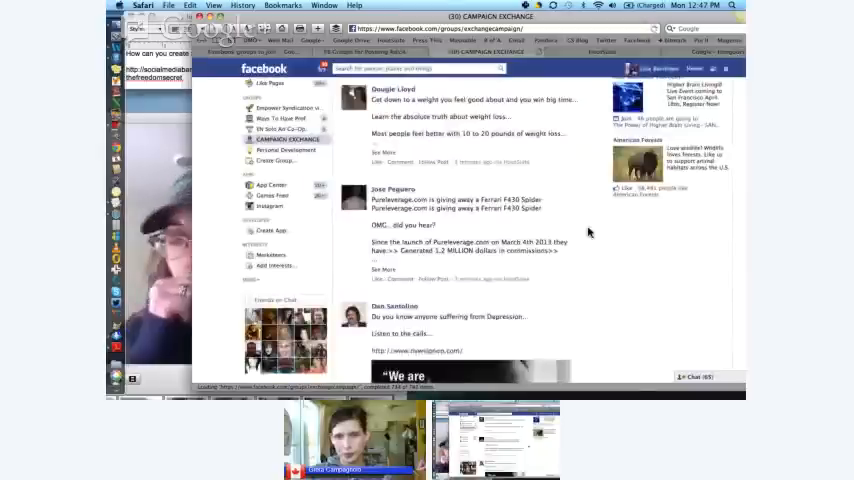
pyautogui.scroll(-3)
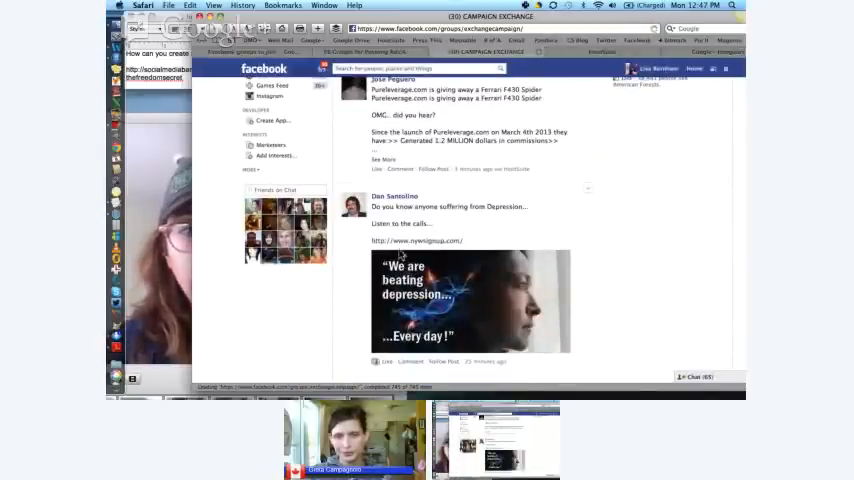
pyautogui.scroll(-3)
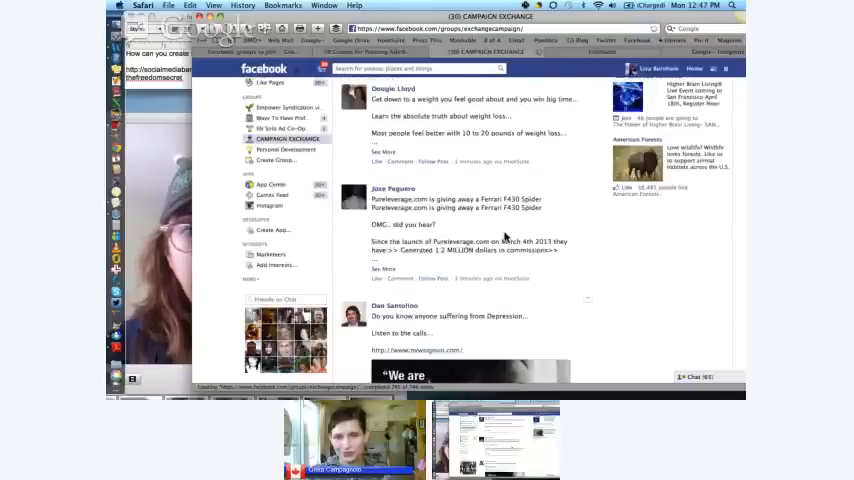
pyautogui.moveTo(573, 227)
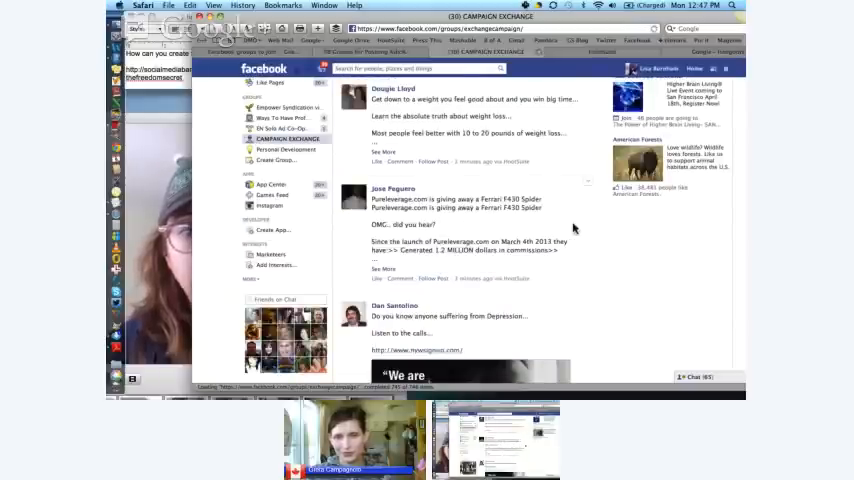
pyautogui.scroll(-3)
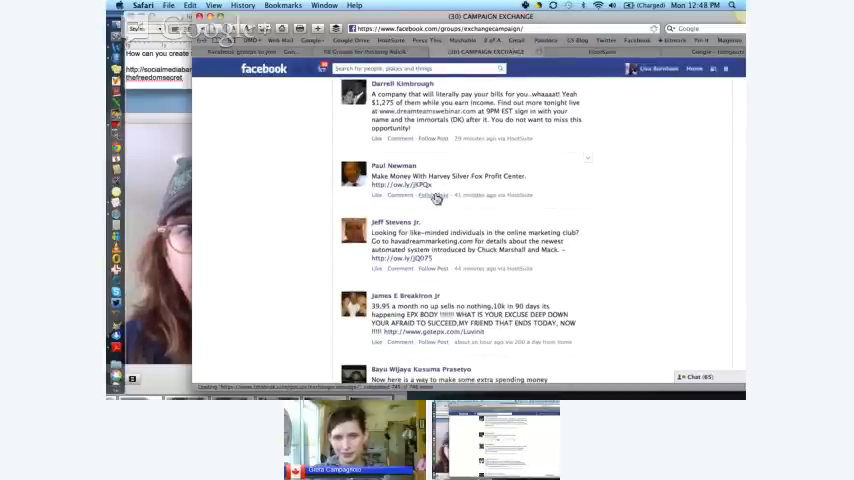
pyautogui.scroll(-3)
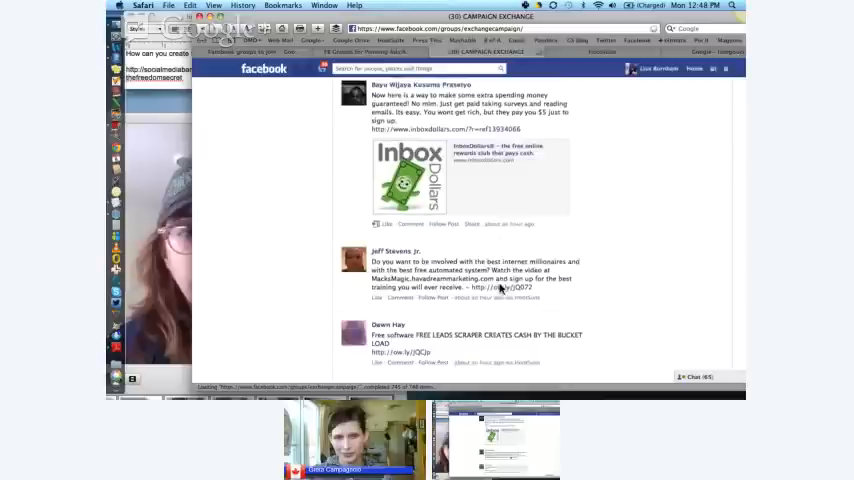
pyautogui.scroll(-3)
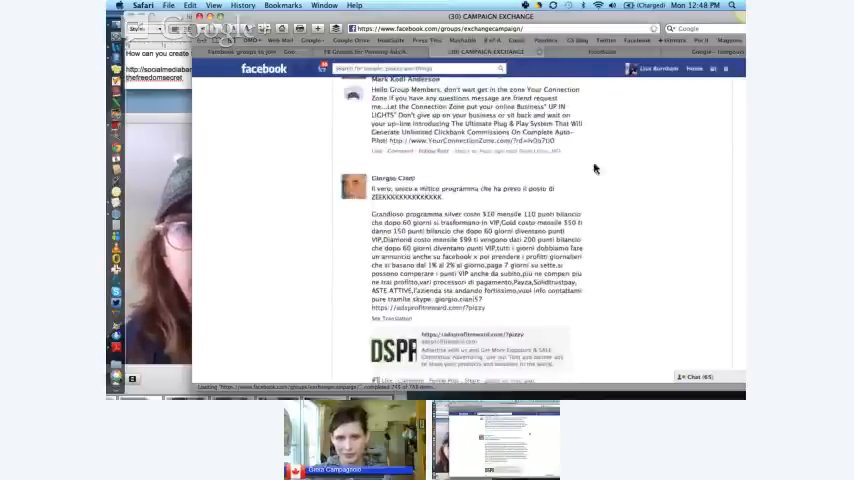
pyautogui.scroll(-3)
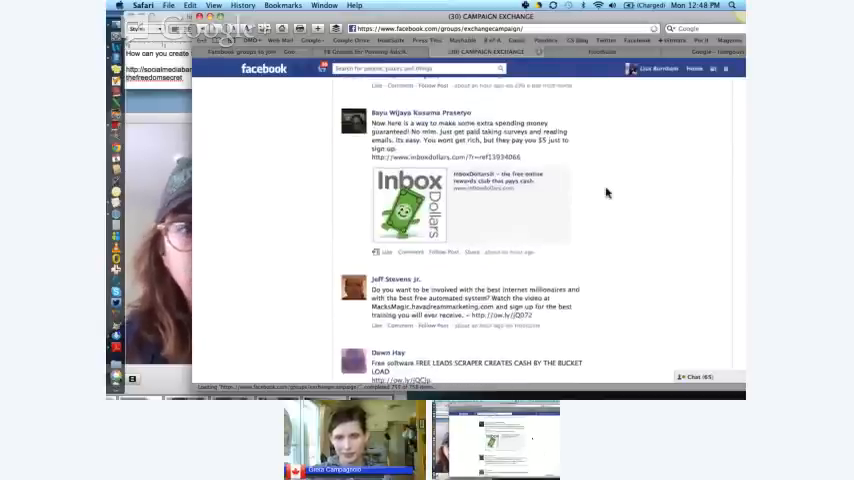
pyautogui.scroll(-3)
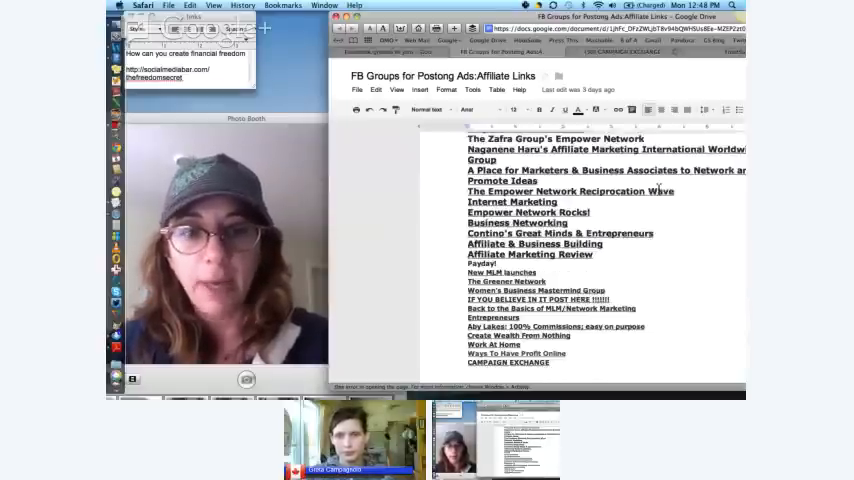
# Step: Scroll the Google Docs list of Facebook groups for posting ads
pyautogui.scroll(3)
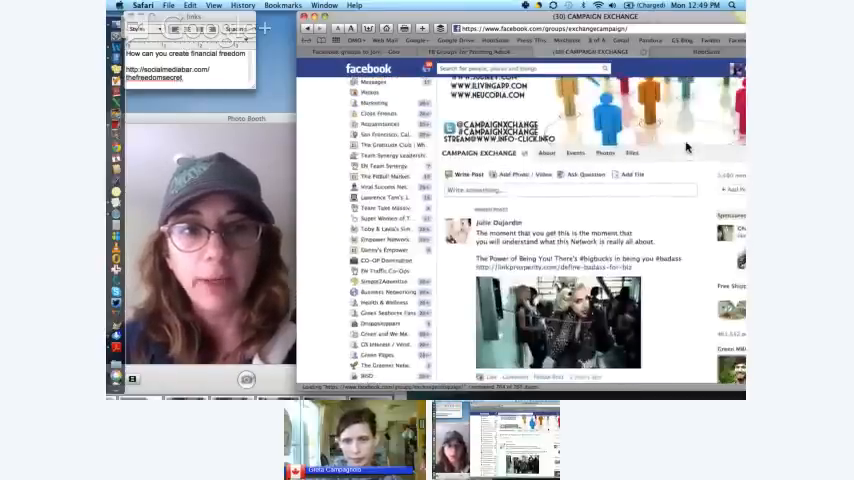
# Step: Enter the Super Women of TTMA group, browse its posts and view its shared Files
pyautogui.click(385, 219)
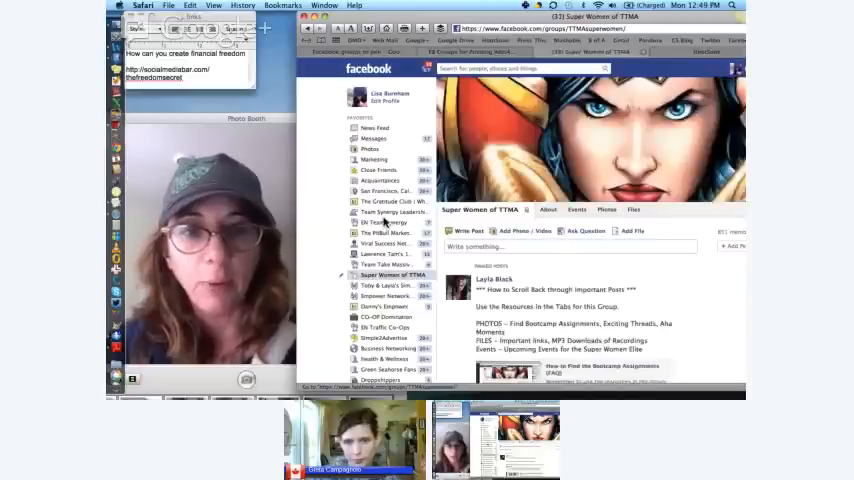
pyautogui.scroll(-3)
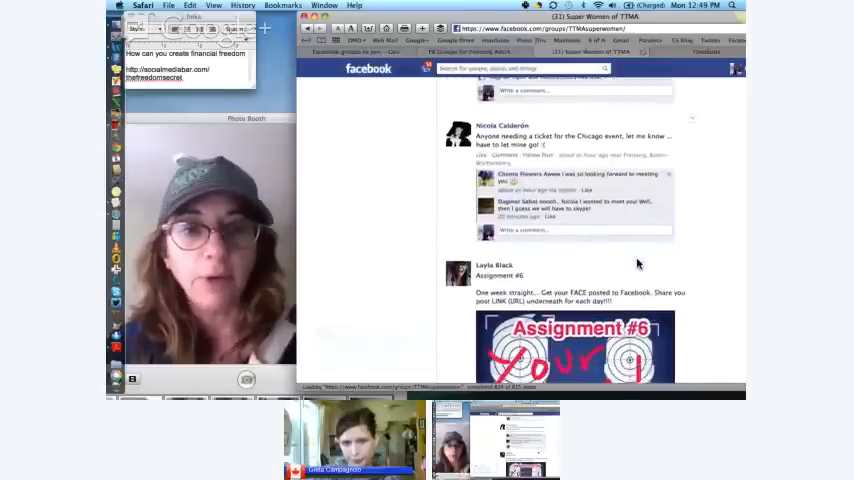
pyautogui.scroll(-3)
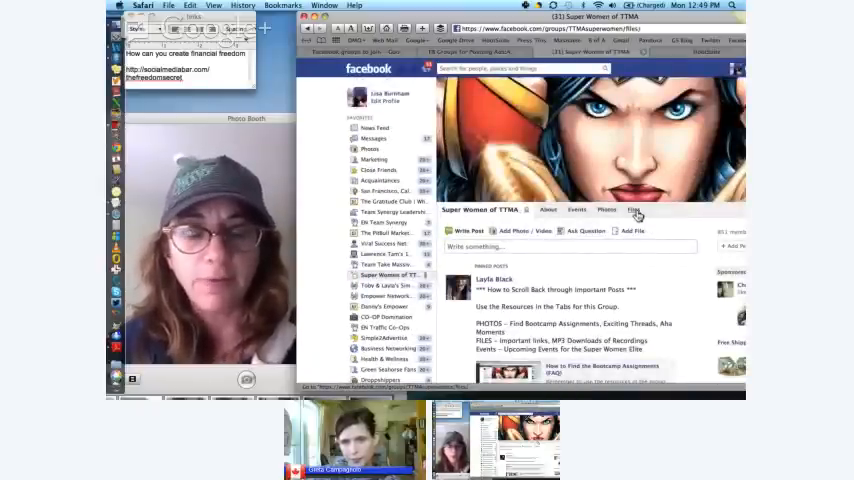
pyautogui.click(633, 210)
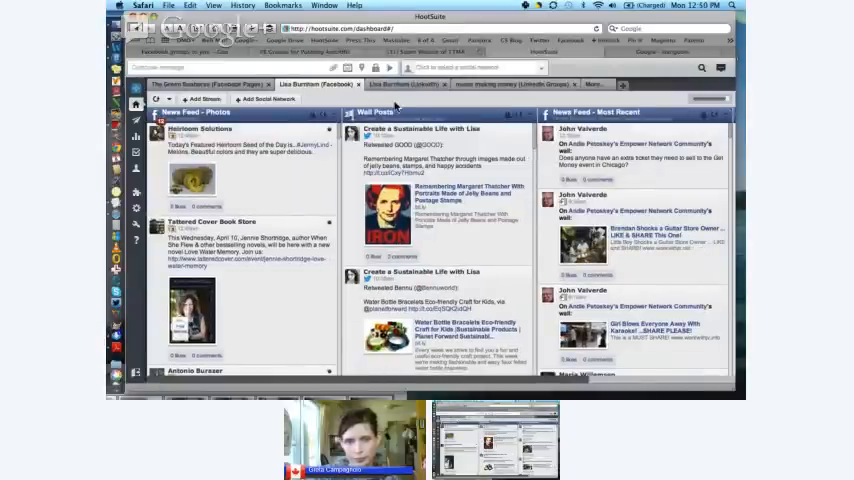
pyautogui.click(137, 92)
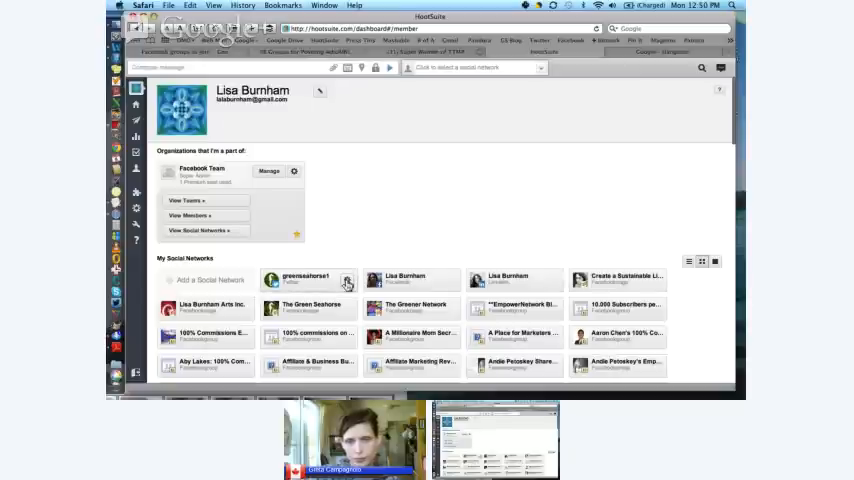
pyautogui.scroll(-3)
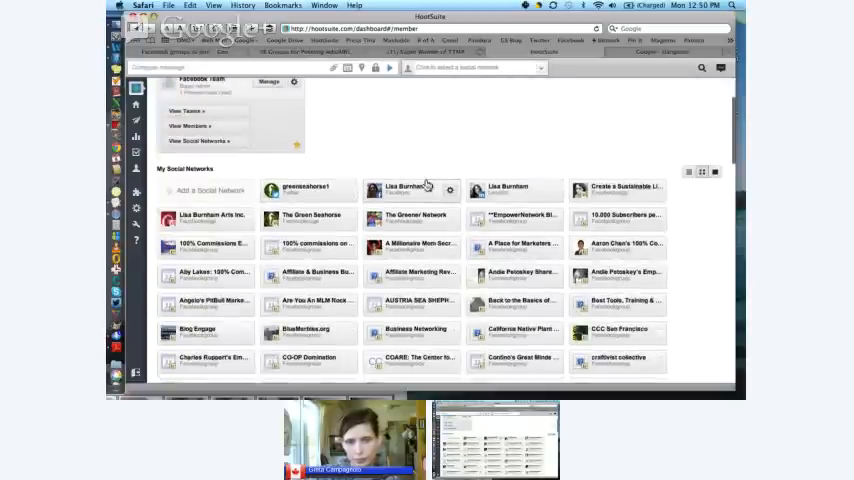
pyautogui.scroll(-3)
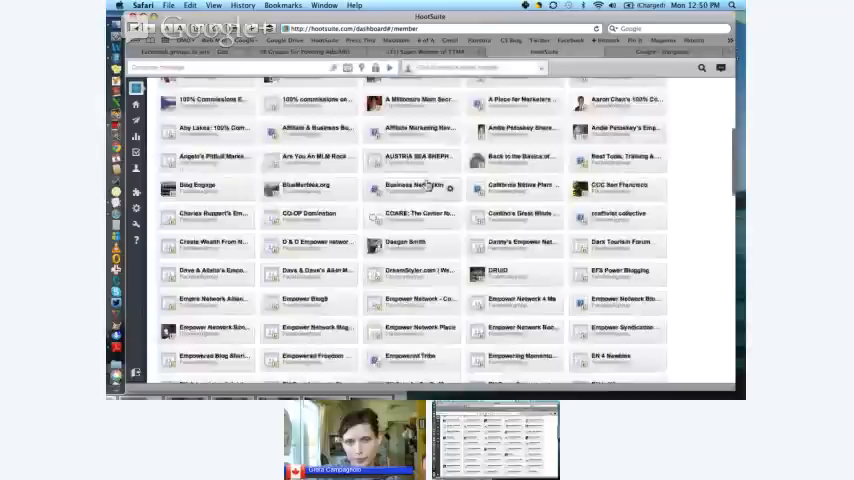
pyautogui.scroll(-3)
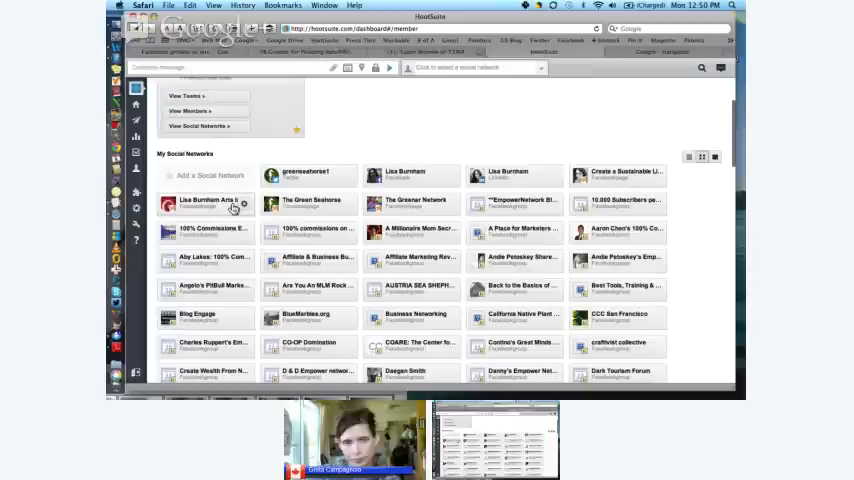
pyautogui.moveTo(422, 210)
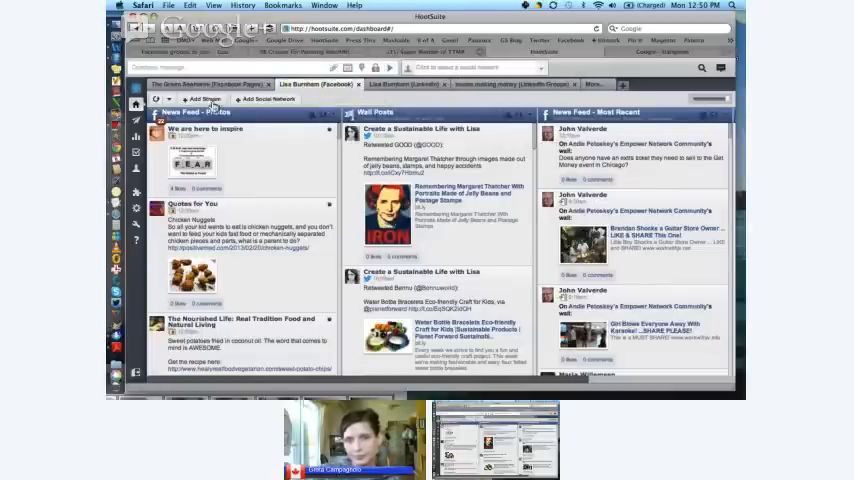
# Step: Add a Facebook News Feed - Most Recent stream for the Dave & Alisha's Empower group
pyautogui.click(197, 99)
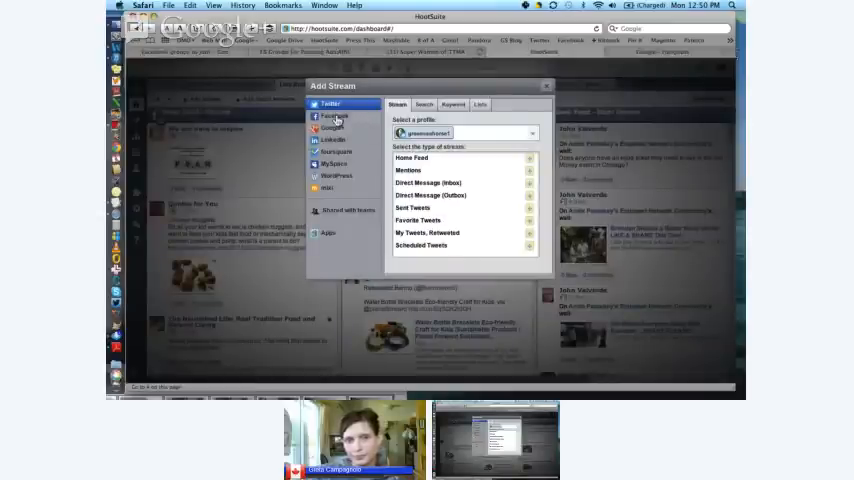
pyautogui.click(333, 116)
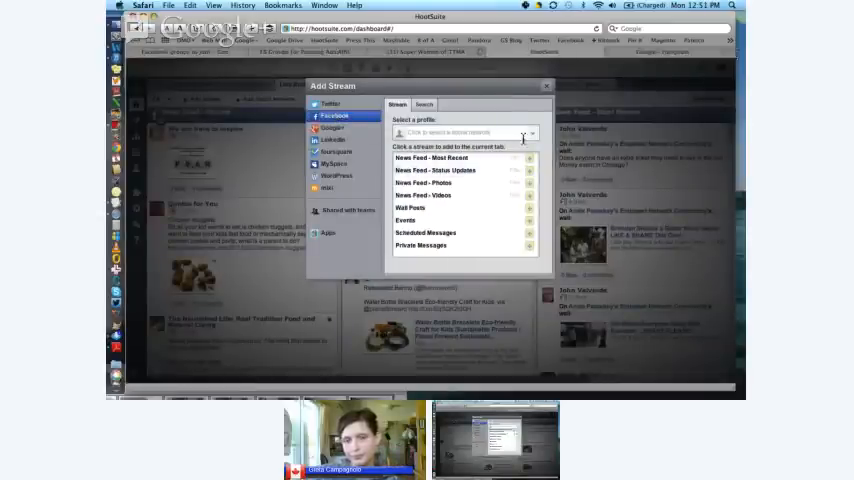
pyautogui.click(465, 133)
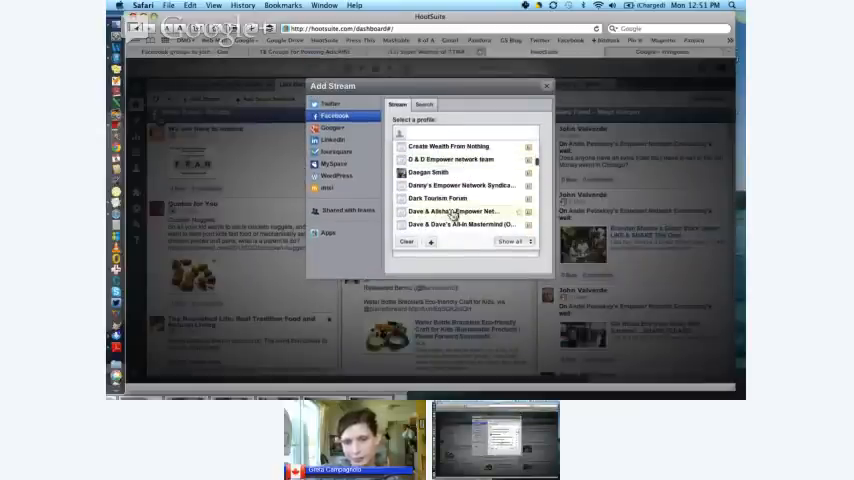
pyautogui.click(455, 211)
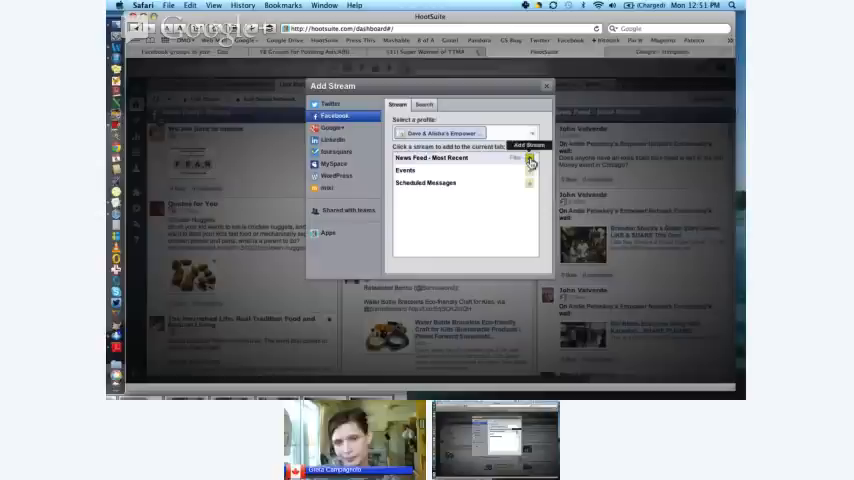
pyautogui.click(528, 145)
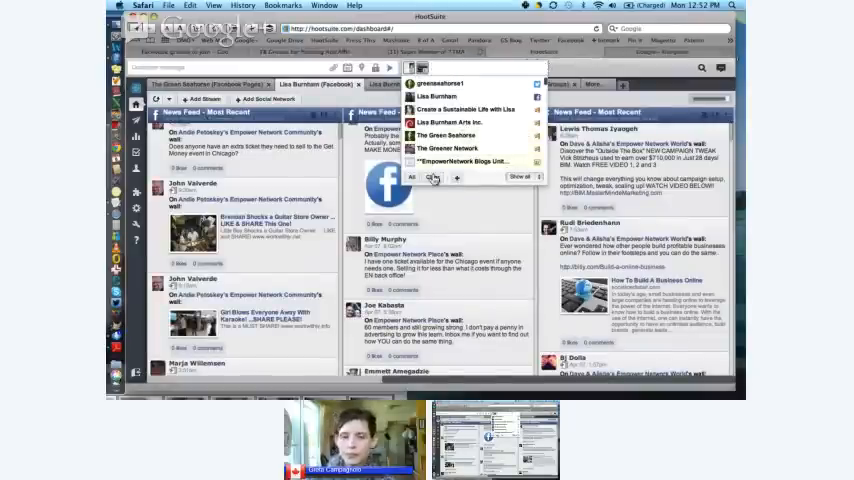
# Step: Bring up the profile selector listing accounts and Facebook groups to post to
pyautogui.click(447, 135)
pyautogui.write('Create a sustainable income with')
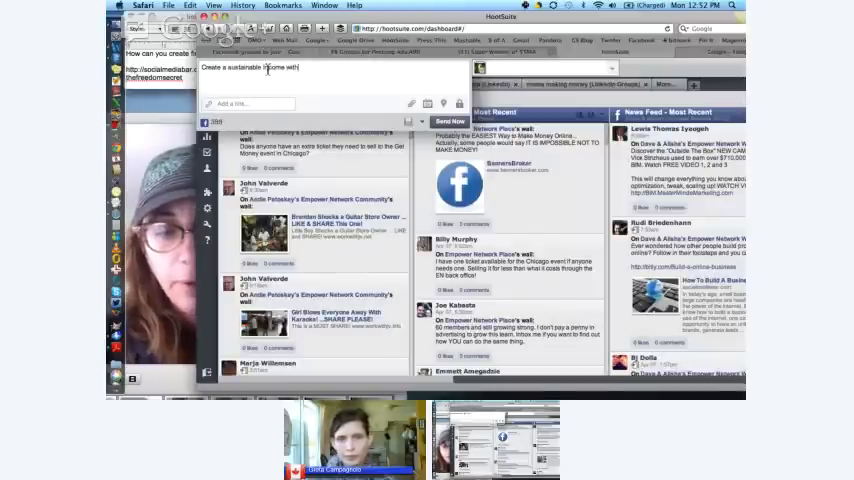
# Step: Write "Create a sustainable income with just blogging-amazing but true-click here for more info."
pyautogui.write('just blogging')
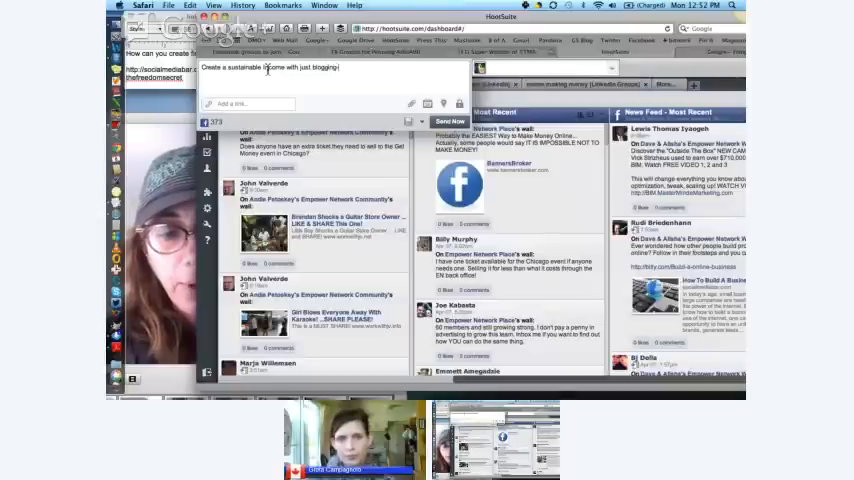
pyautogui.write('-amazing but true-')
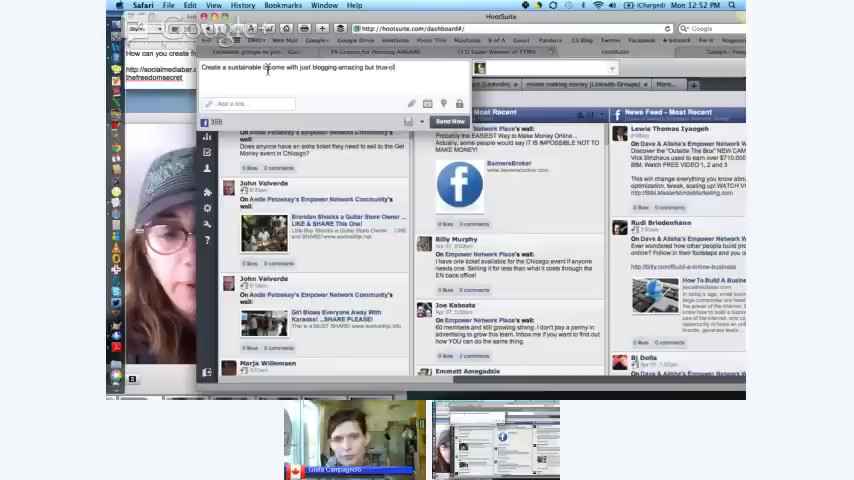
pyautogui.write('click here for more info.')
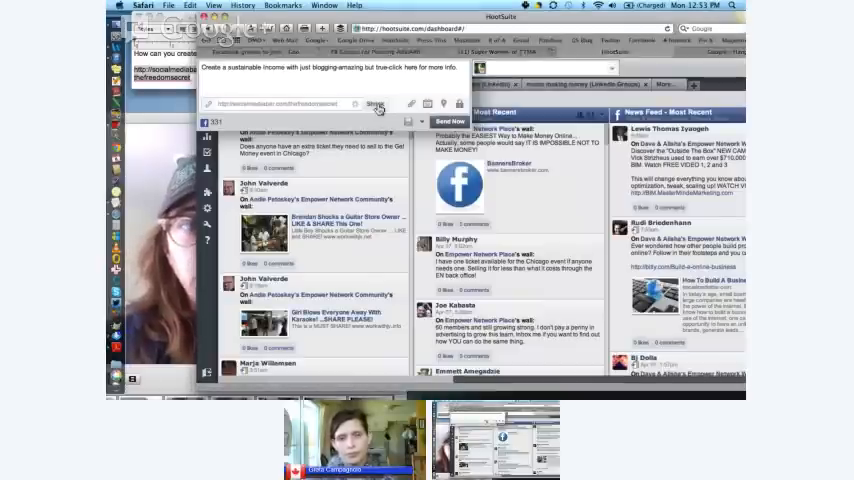
# Step: Shrink the attached freedomsecret link to a shortened URL
pyautogui.click(374, 103)
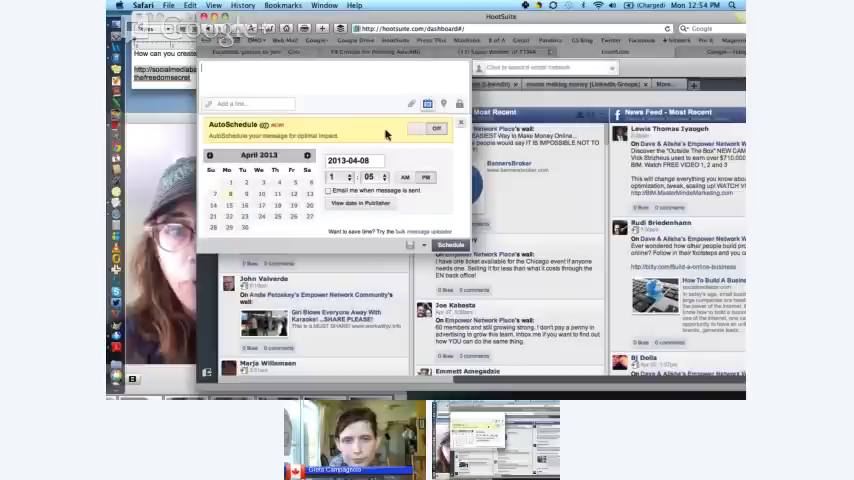
# Step: Switch AutoSchedule on and collapse the composer back to the stream dashboard
pyautogui.click(422, 128)
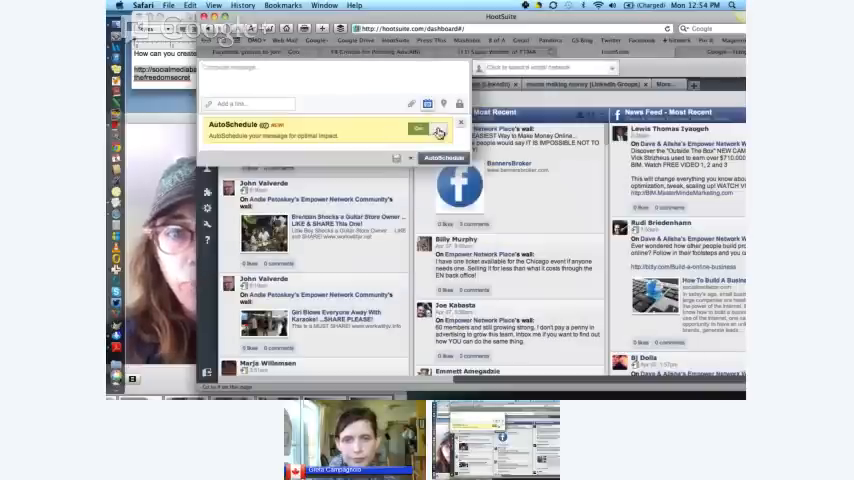
pyautogui.click(436, 128)
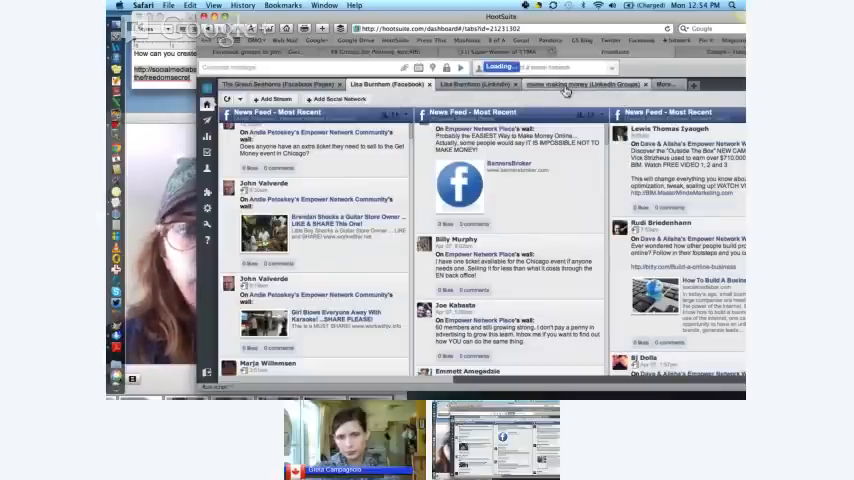
# Step: Switch to the 'moms making money (LinkedIn Groups)' tab with its All Discussions streams
pyautogui.click(585, 84)
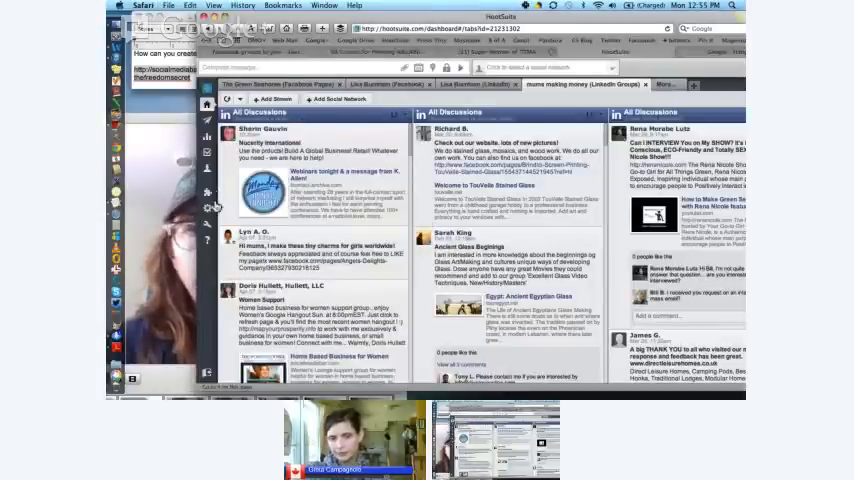
# Step: Review the RSS/Atom feed settings from the account settings menu
pyautogui.click(205, 103)
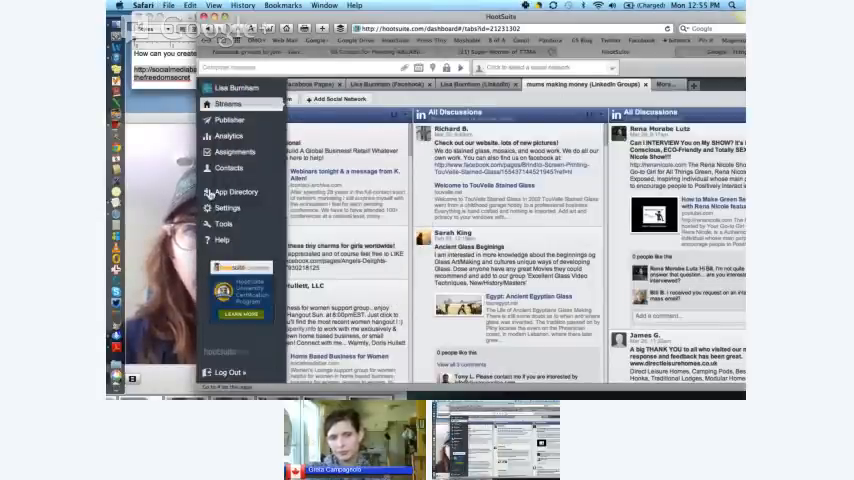
pyautogui.click(226, 207)
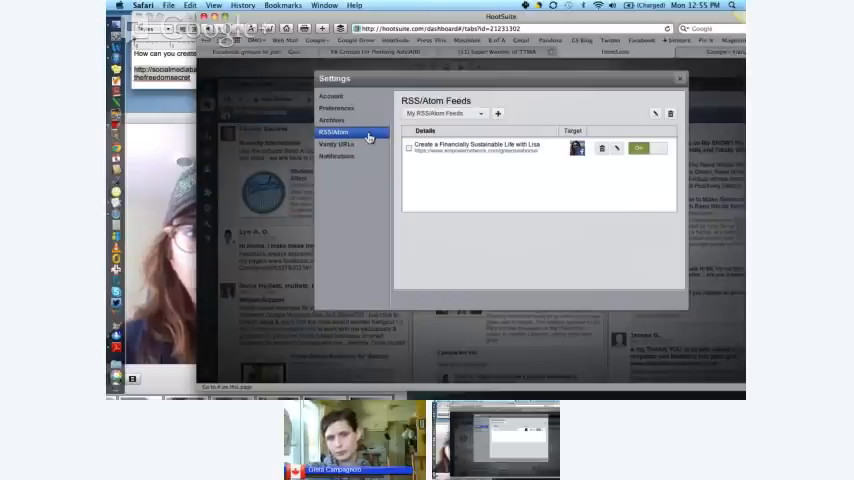
pyautogui.moveTo(410, 166)
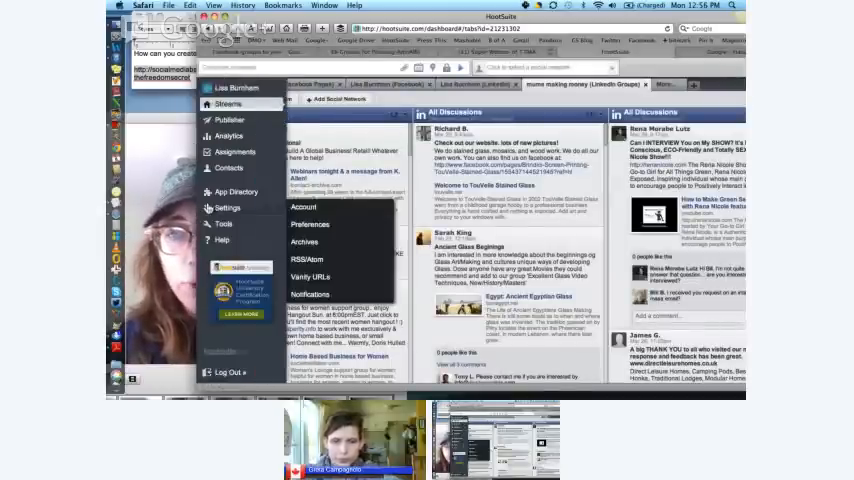
# Step: Launch HootSuite University from the Tools menu, landing on its certification page
pyautogui.click(223, 239)
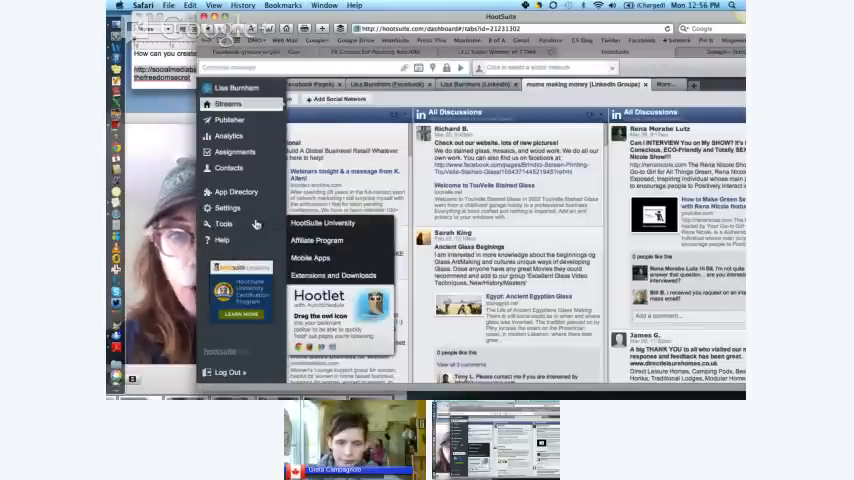
pyautogui.click(312, 223)
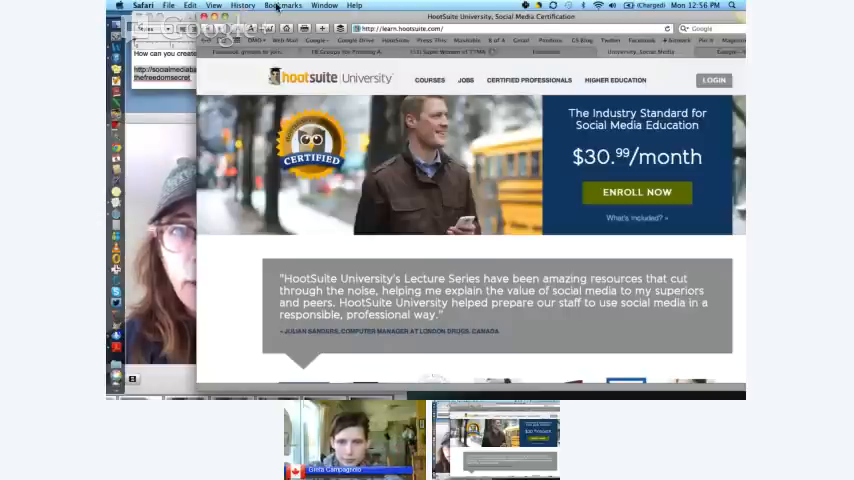
# Step: Return to the HootSuite dashboard showing the moms making money LinkedIn streams
pyautogui.click(285, 6)
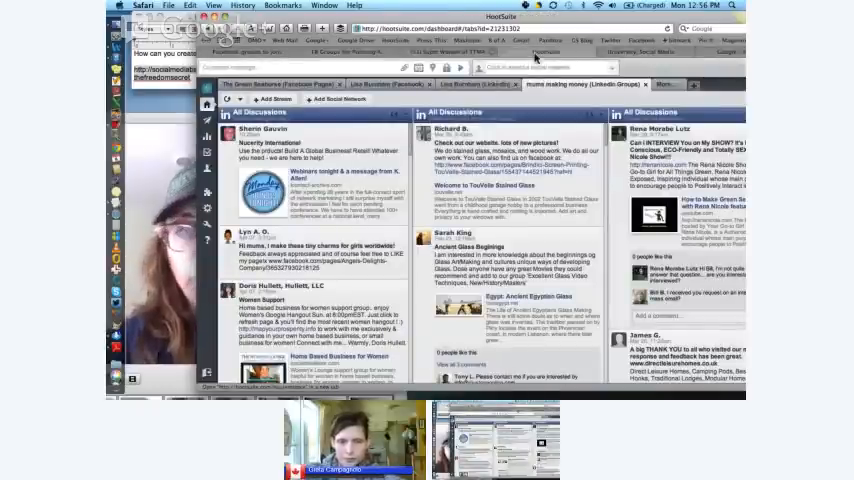
# Step: Show The Green Seahorse Facebook Pages tab with its Wall Posts and Twitter Home Feed streams
pyautogui.click(208, 104)
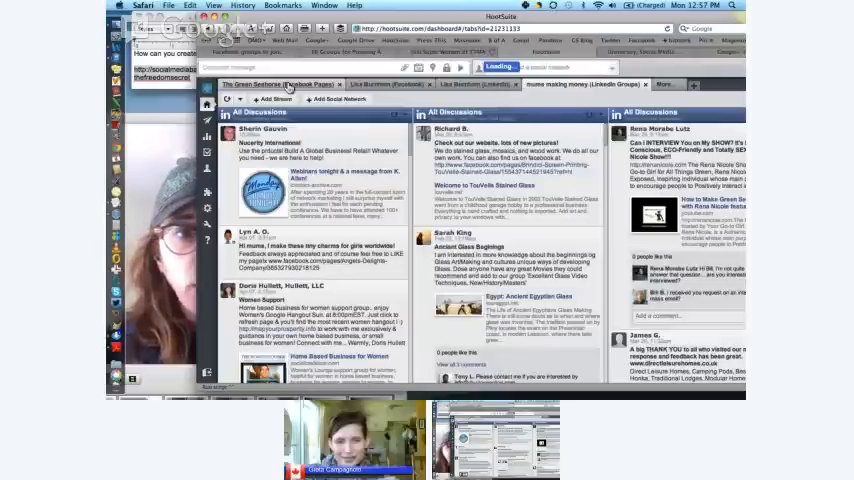
pyautogui.click(280, 84)
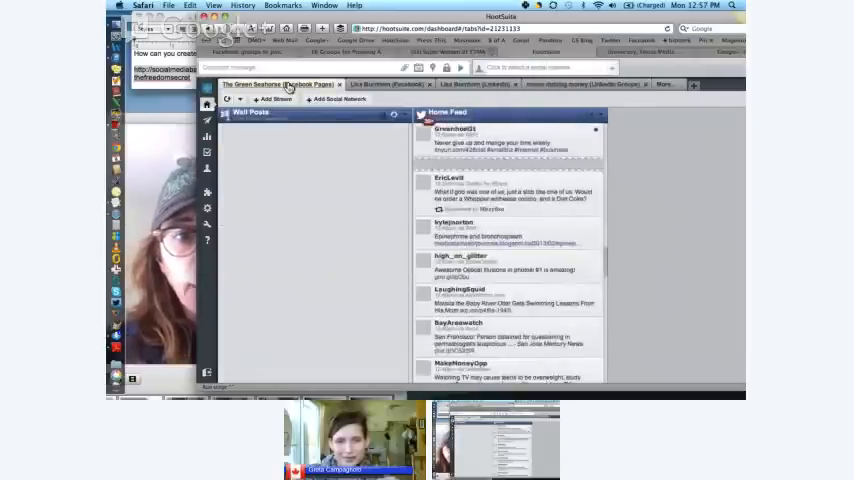